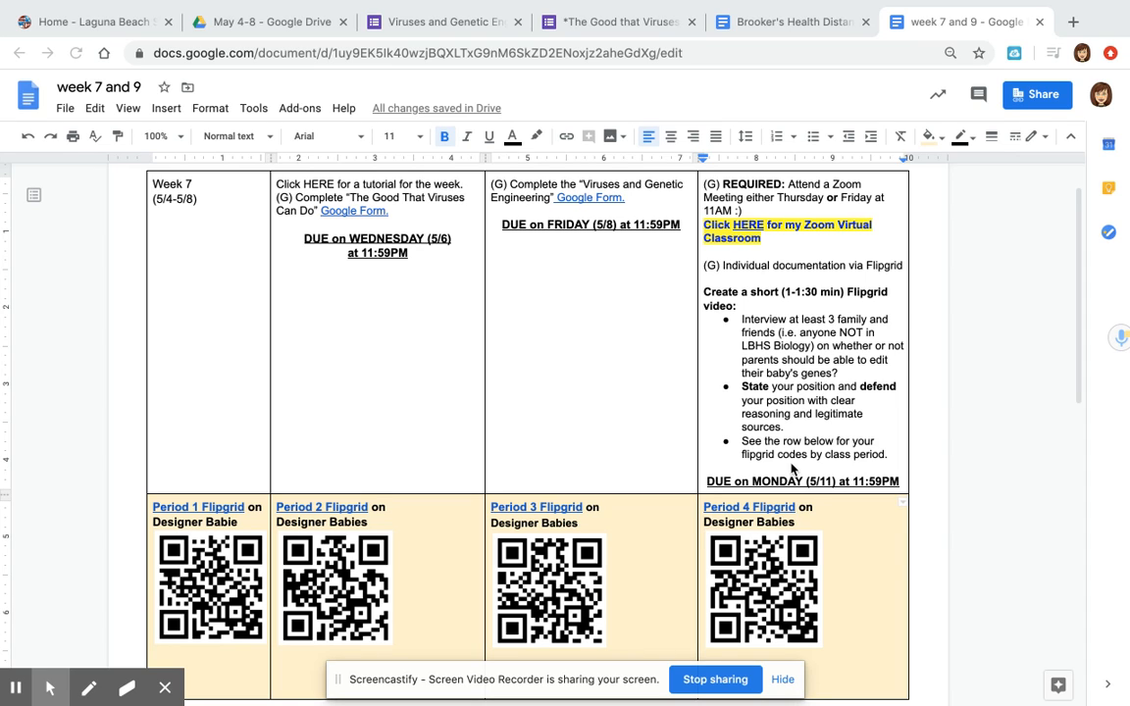
{"action": "mouse_move", "coordinate": [527, 251]}
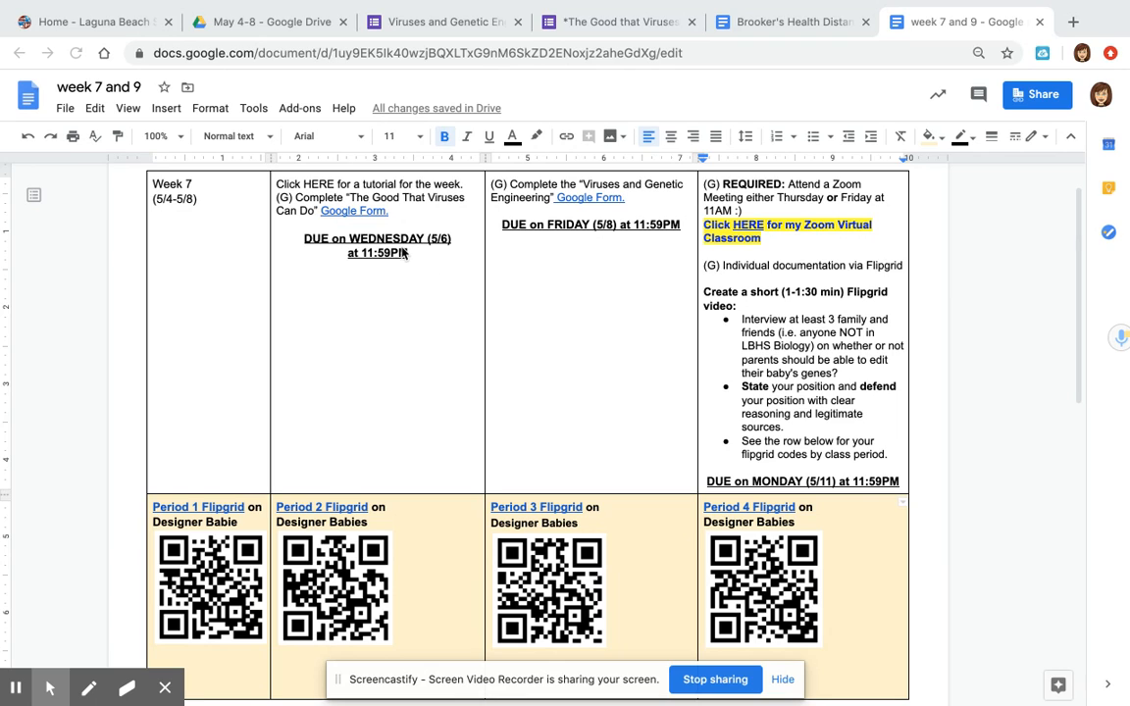
{"action": "mouse_move", "coordinate": [520, 279]}
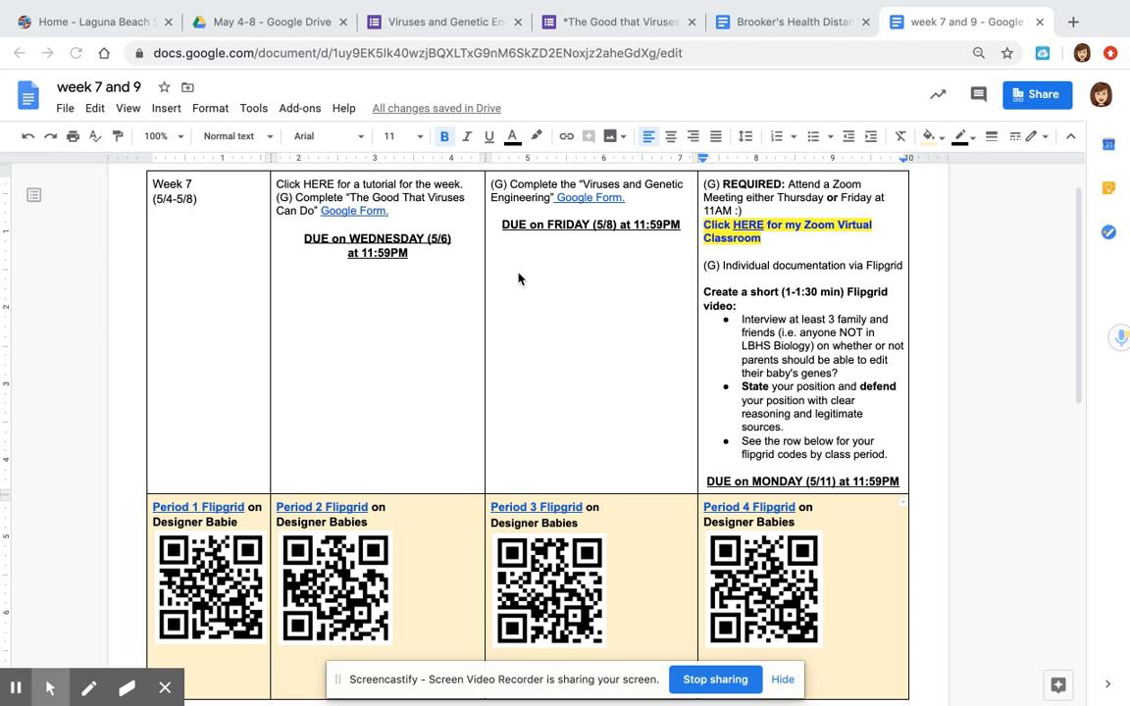
{"action": "mouse_move", "coordinate": [551, 244]}
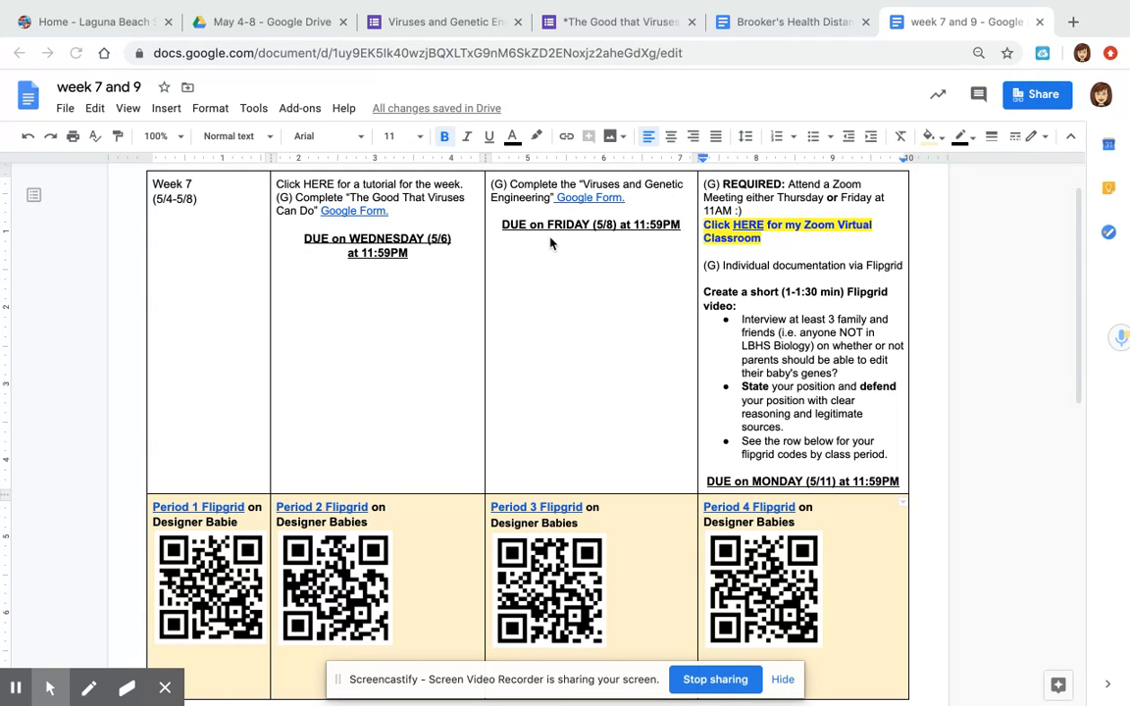
{"action": "mouse_move", "coordinate": [400, 222]}
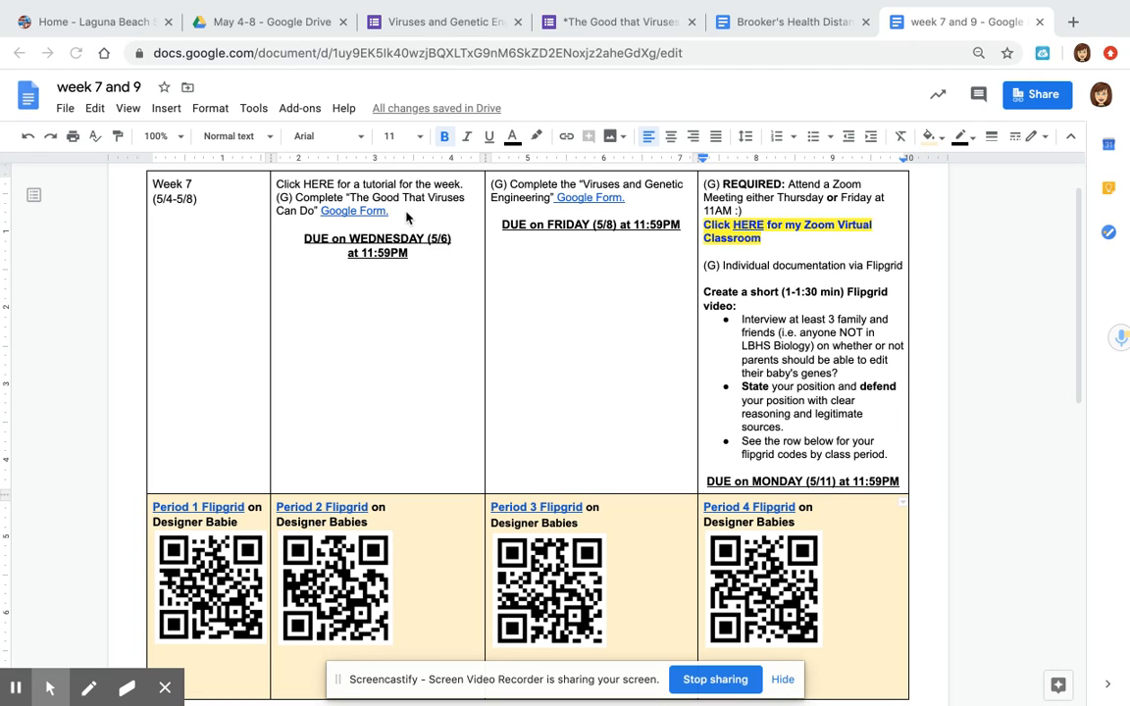
{"action": "mouse_move", "coordinate": [518, 231]}
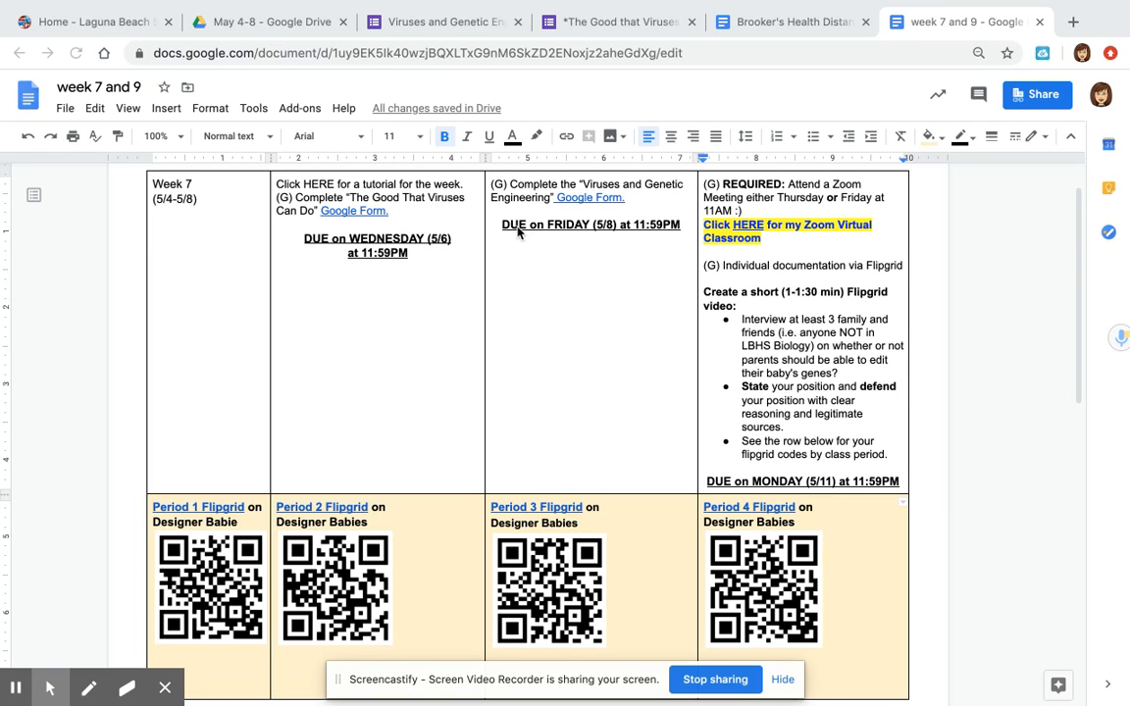
{"action": "mouse_move", "coordinate": [805, 246]}
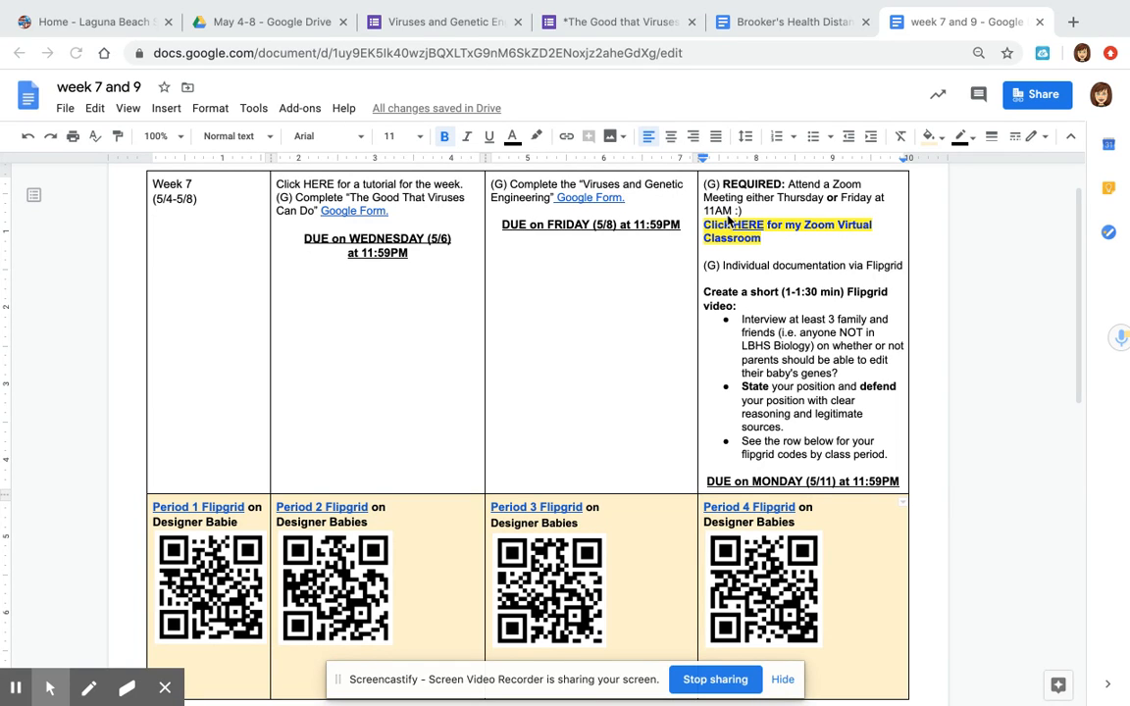
{"action": "mouse_move", "coordinate": [749, 257]}
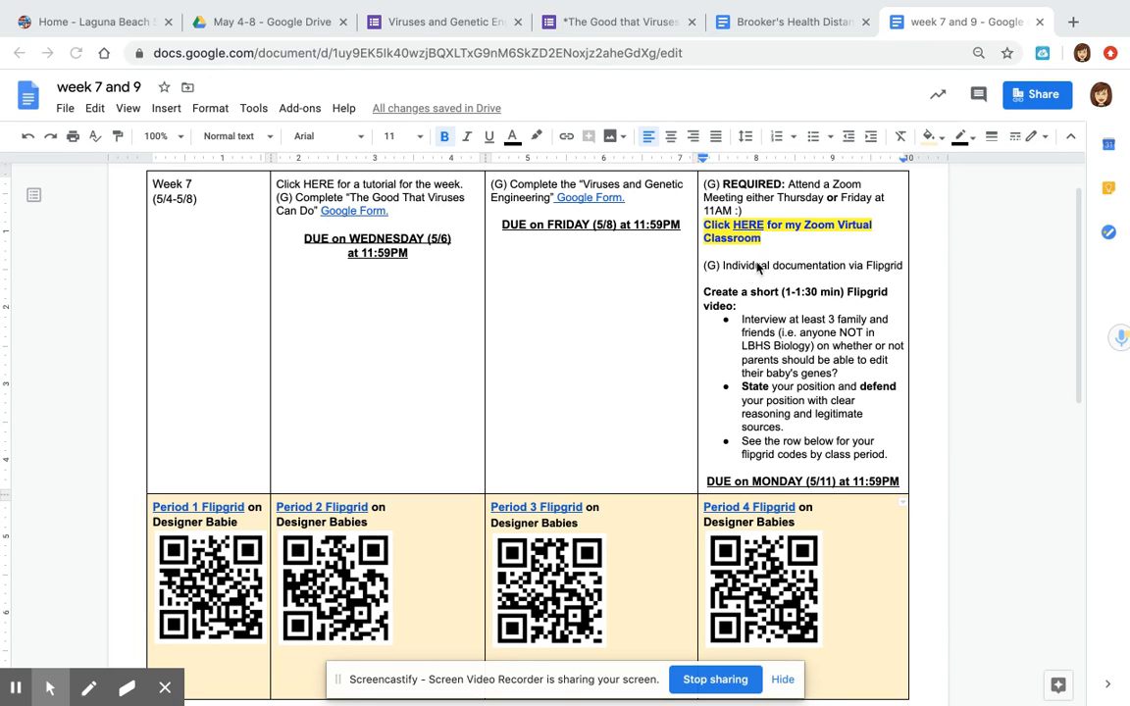
{"action": "mouse_move", "coordinate": [753, 333]}
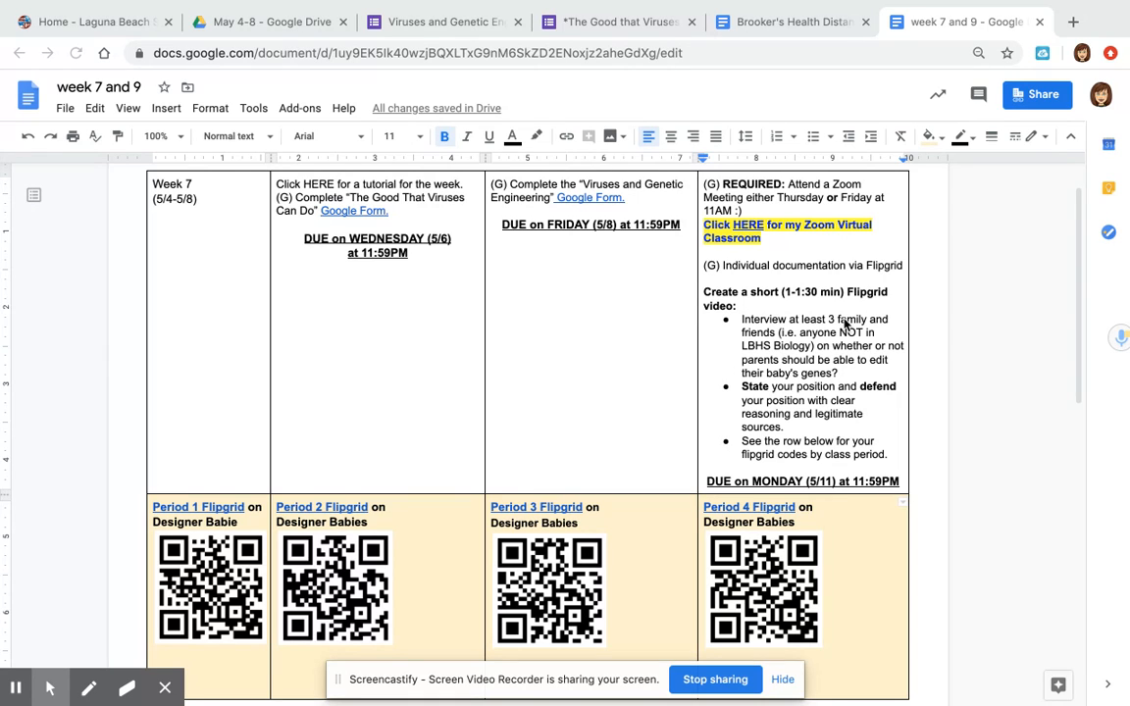
{"action": "mouse_move", "coordinate": [793, 394]}
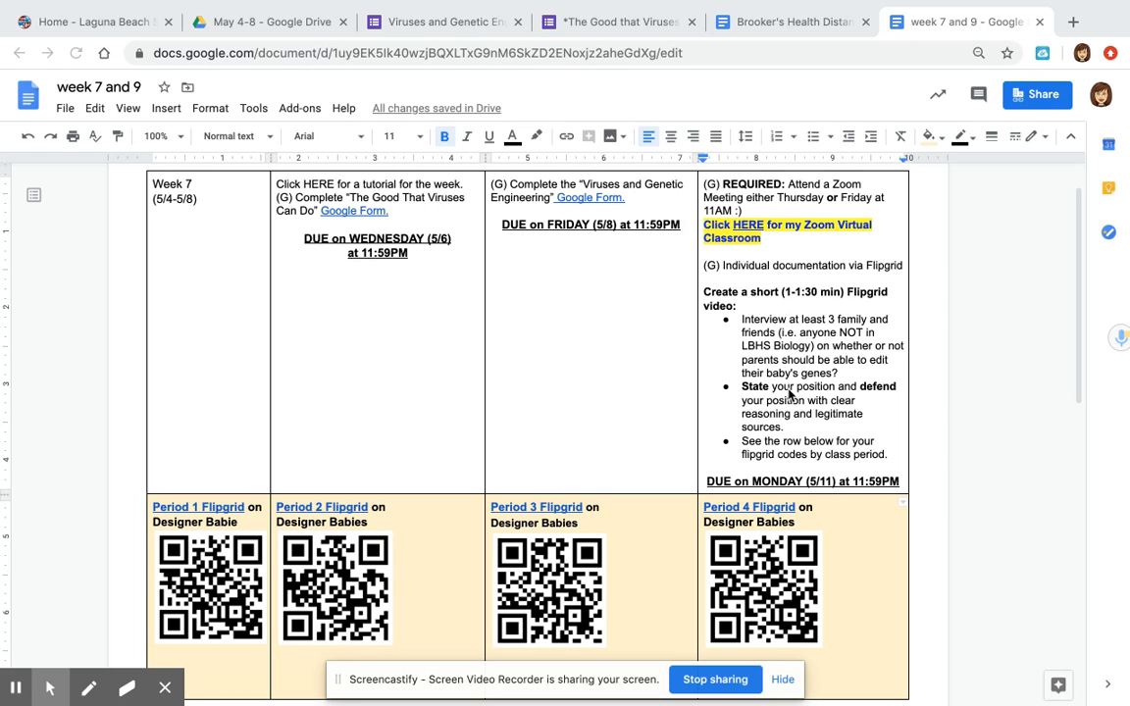
{"action": "mouse_move", "coordinate": [769, 444]}
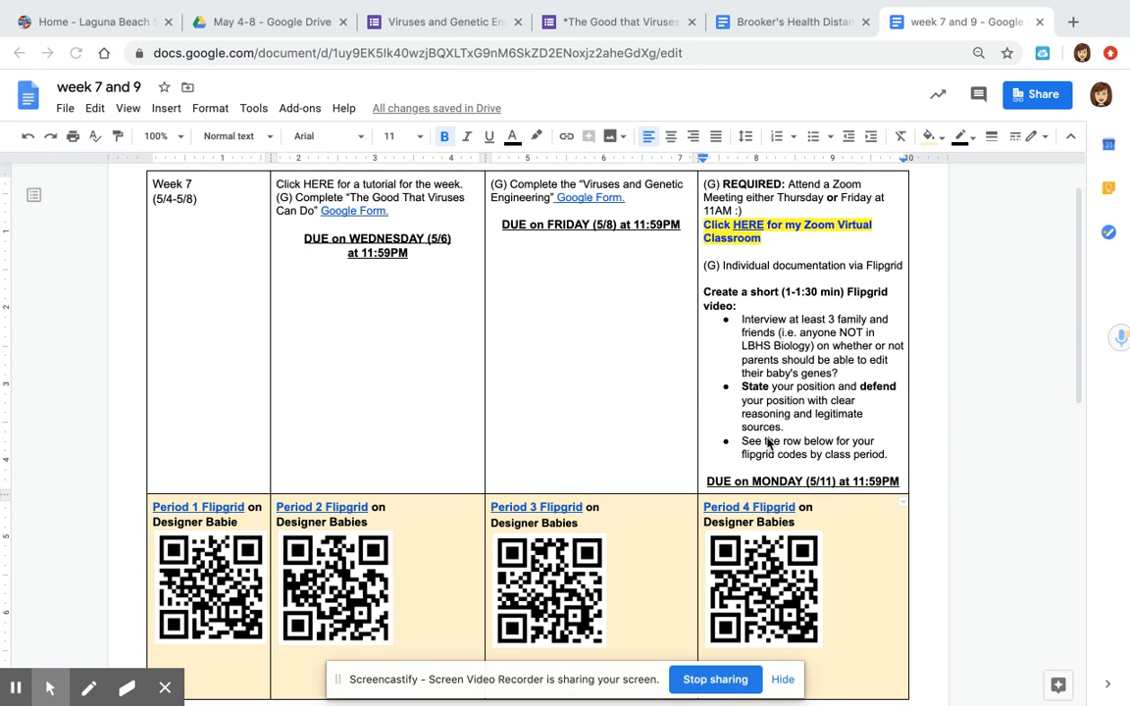